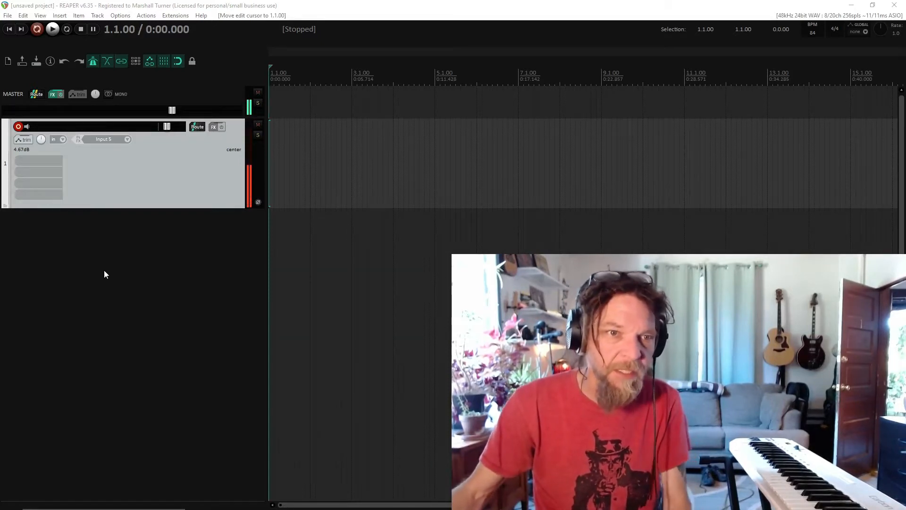
mouse_move(118, 260)
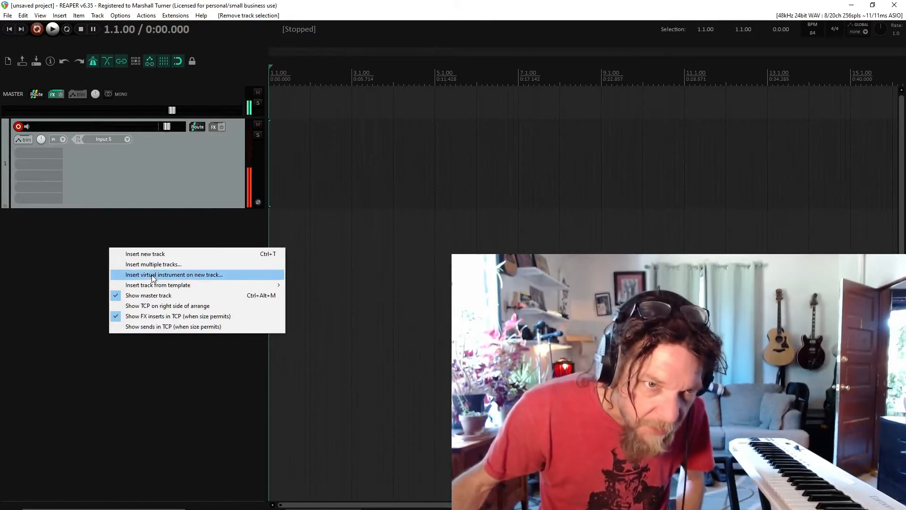
mouse_move(153, 285)
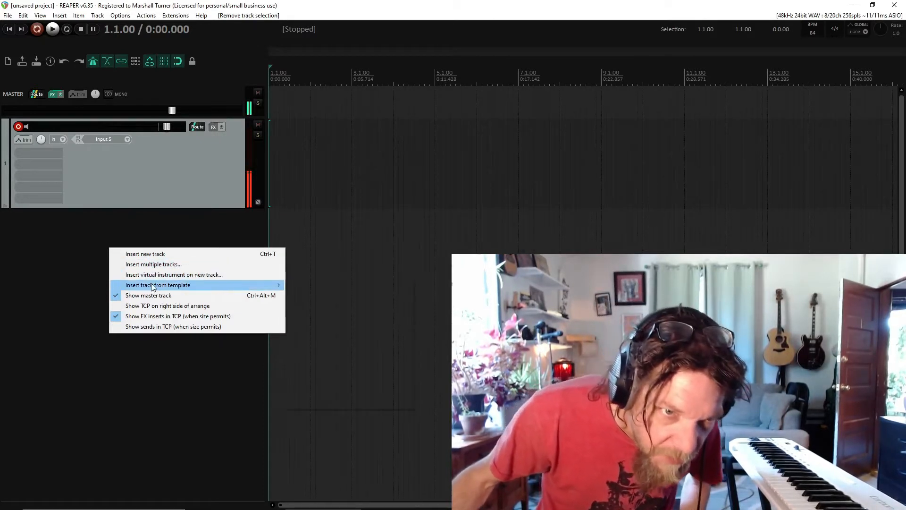
Insert a new track loaded with the VSTi EZdrummer (Toontrack) instrument.
left_click(174, 274)
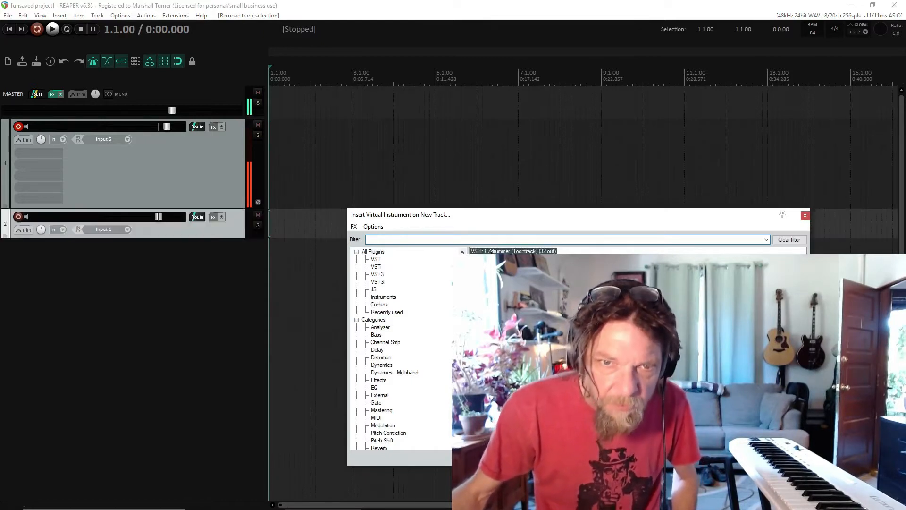
double_click(512, 251)
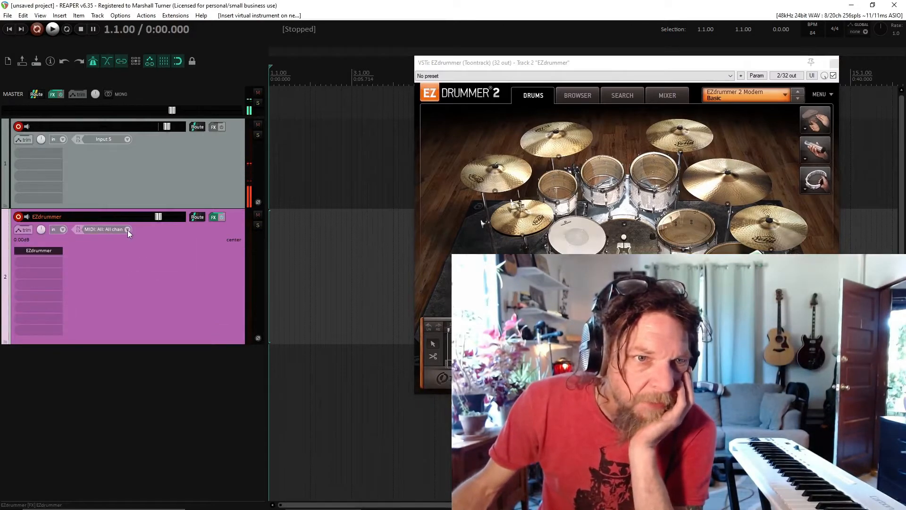
Set the track's record input to MIDI from the Samson Carbon49 keyboard, all channels, and verify it.
left_click(103, 228)
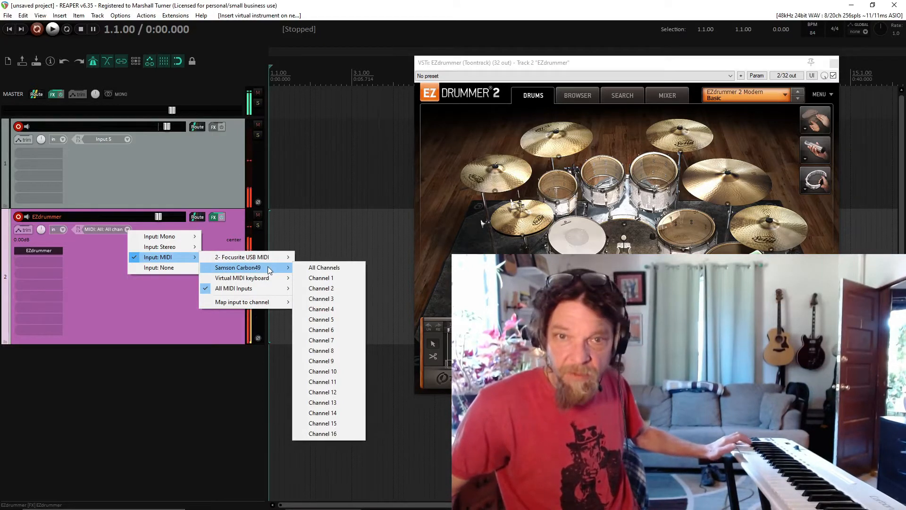
mouse_move(188, 247)
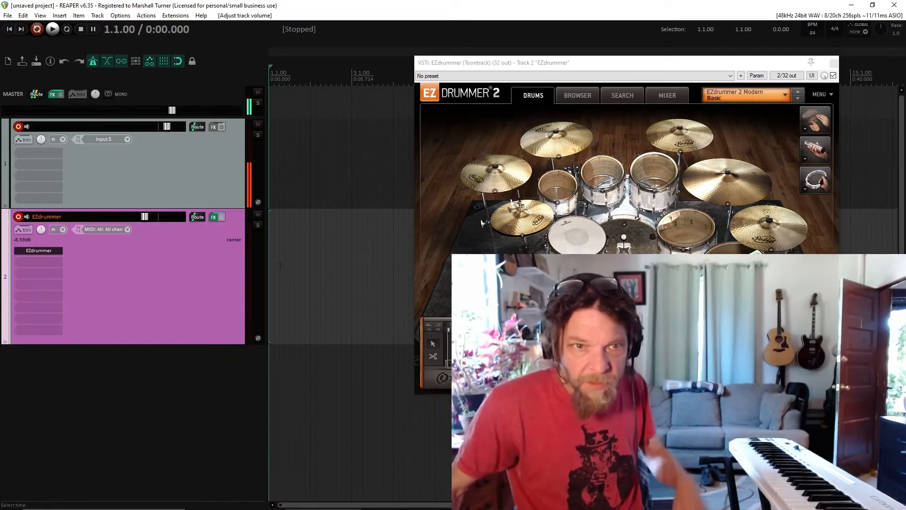
left_click(104, 229)
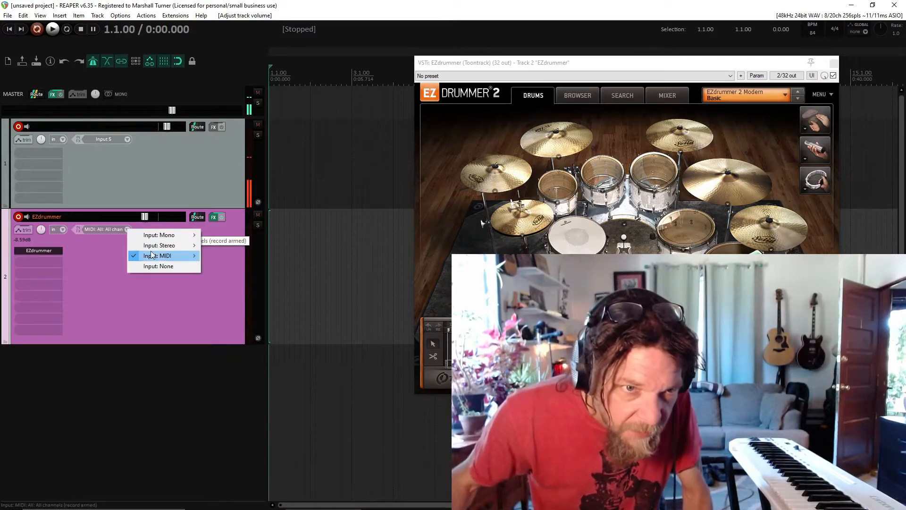
mouse_move(157, 255)
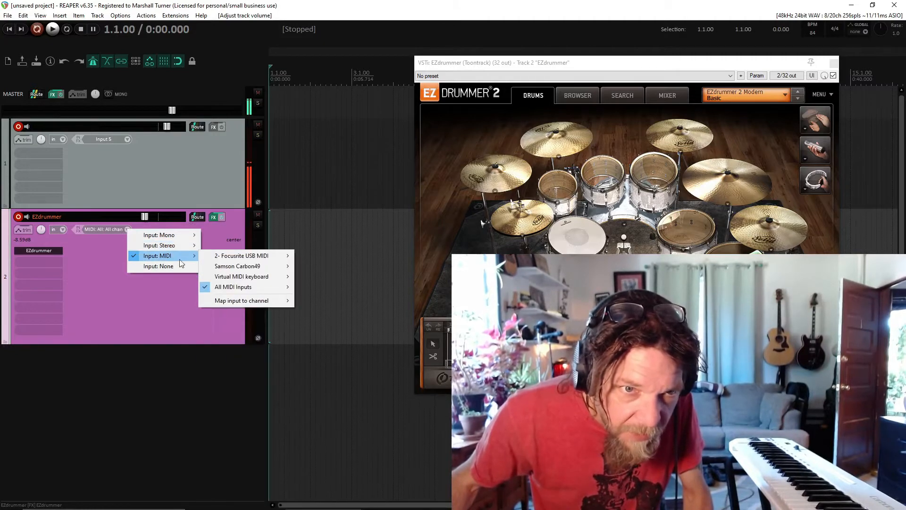
mouse_move(237, 266)
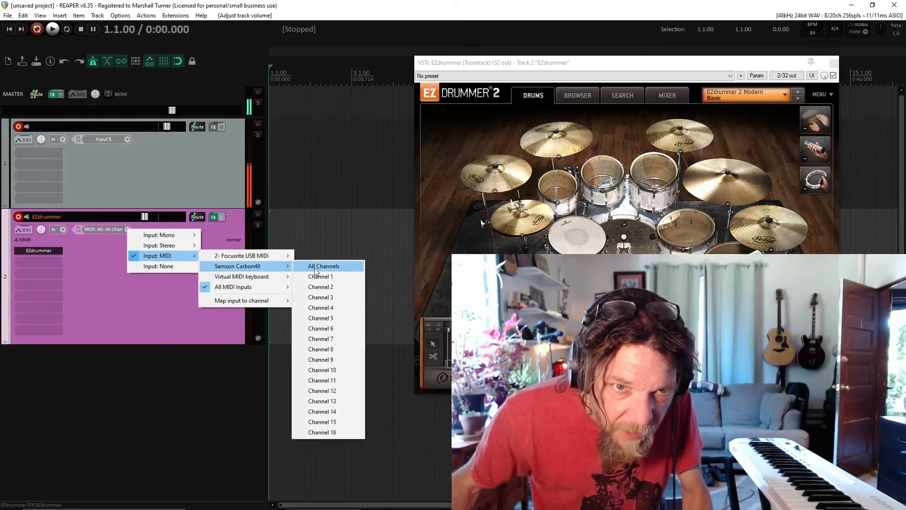
mouse_move(321, 277)
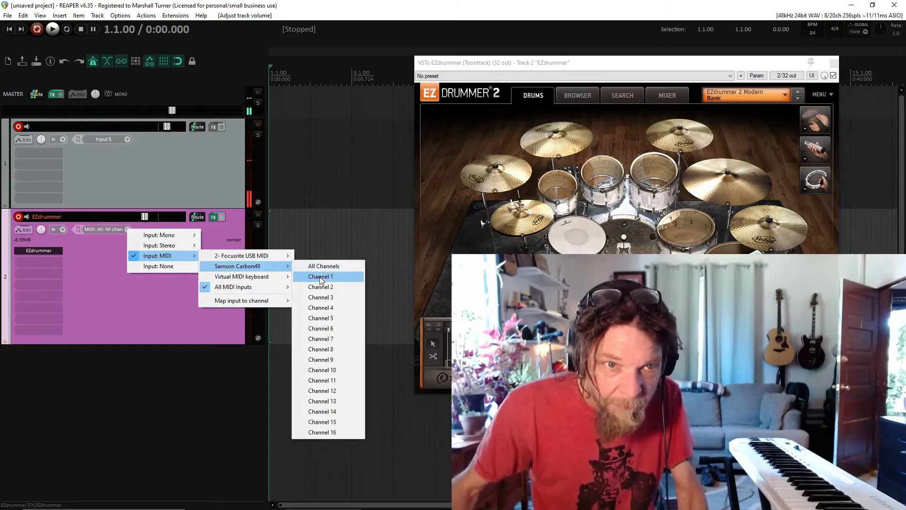
mouse_move(324, 266)
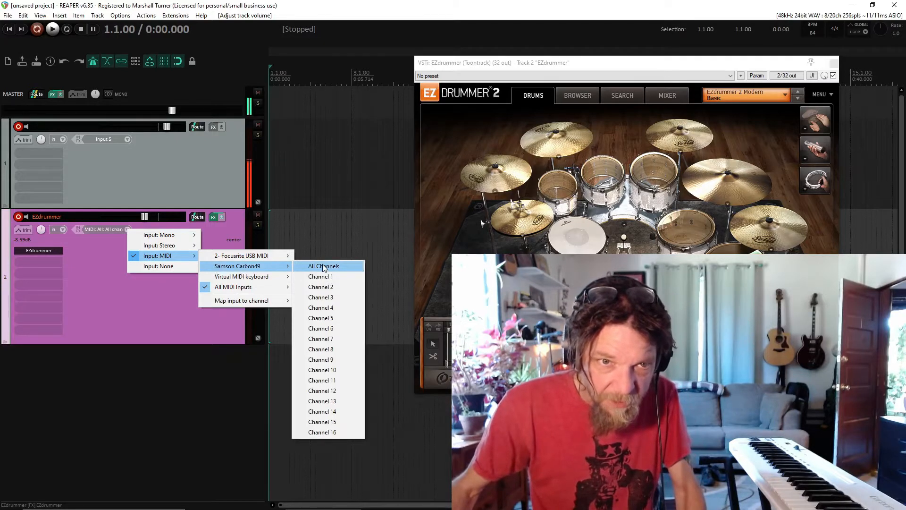
left_click(324, 267)
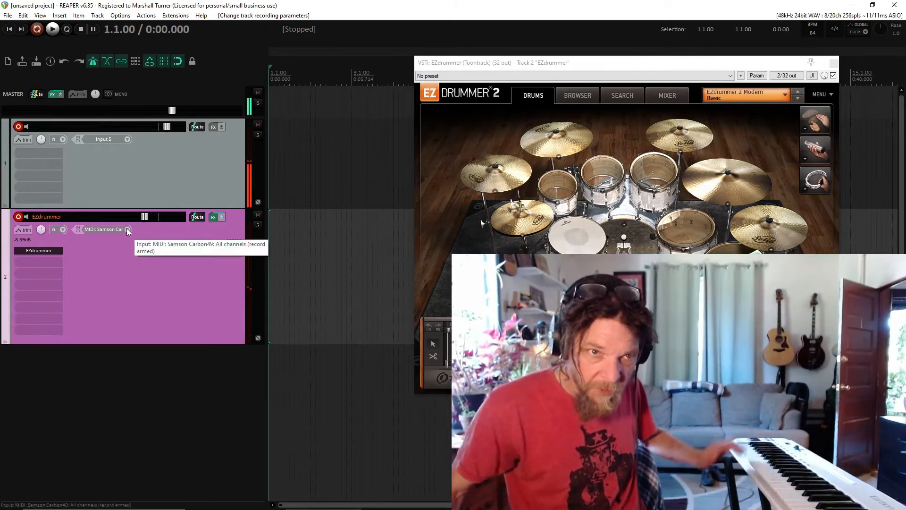
left_click(104, 230)
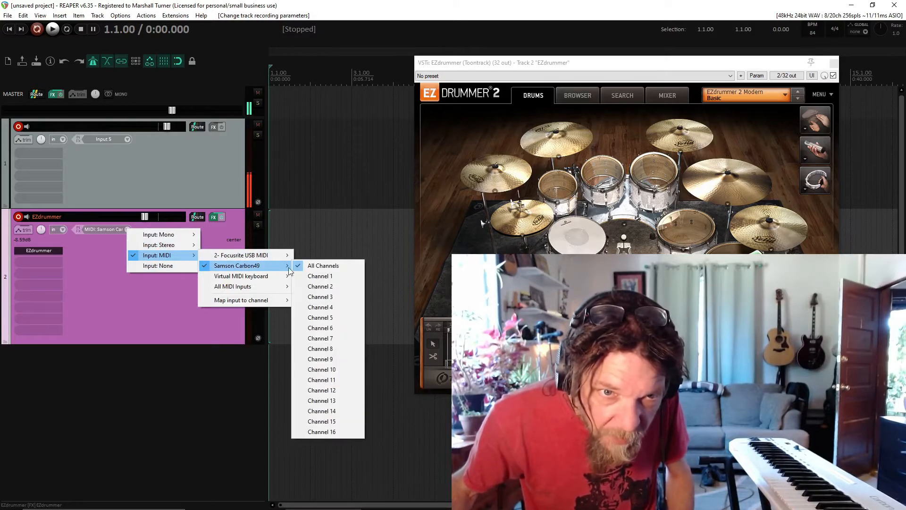
left_click(320, 276)
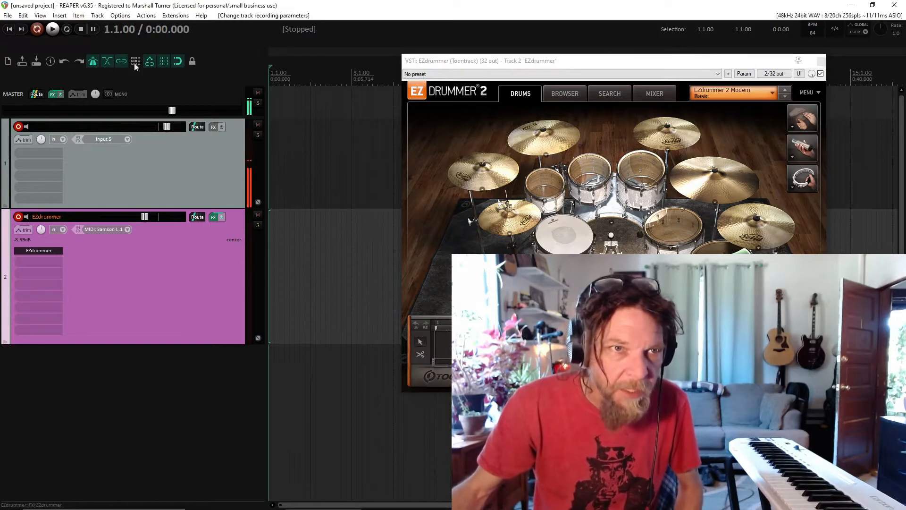
mouse_move(812, 37)
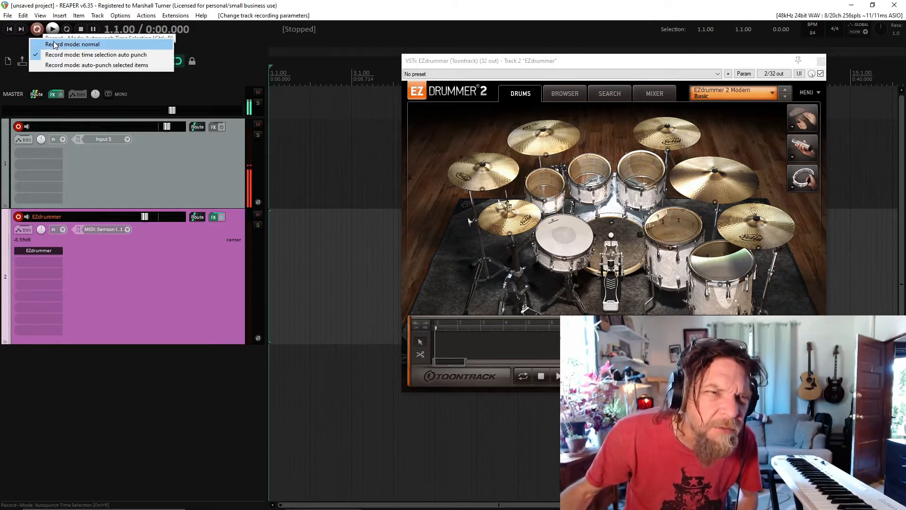
Switch to Record mode: normal and record a MIDI drum take from the keyboard.
left_click(70, 44)
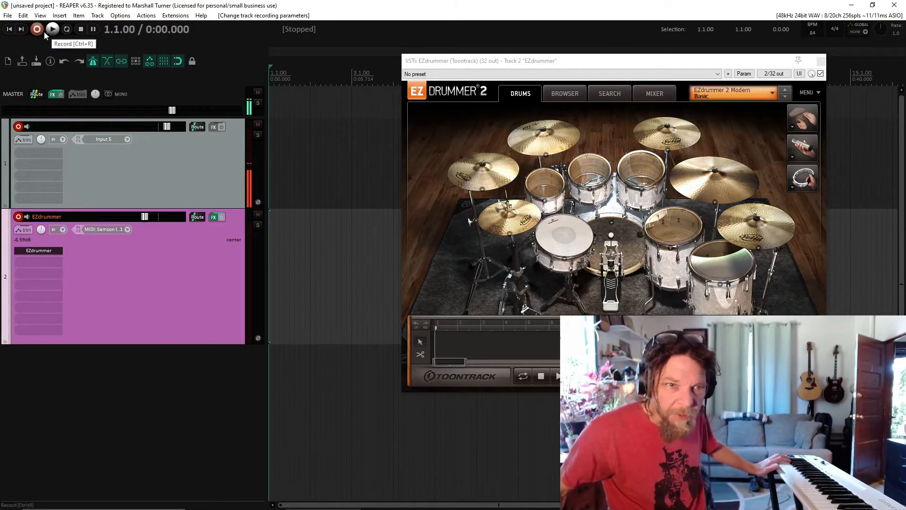
left_click(37, 29)
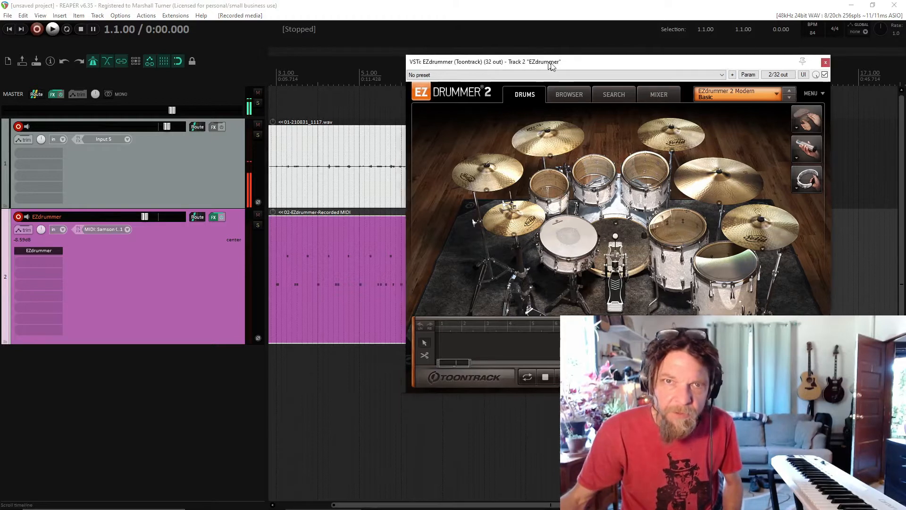
Split the drum take at the bar 4–6 time selection and delete the middle part and the audio item.
right_click(323, 165)
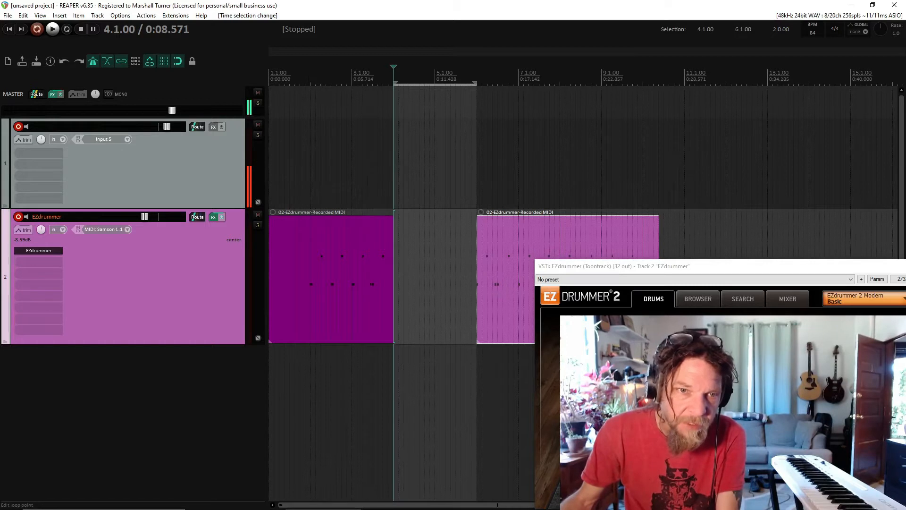
Start from bar 2 and record a punch-in drum take into the bar 4–6 gap.
left_click(310, 80)
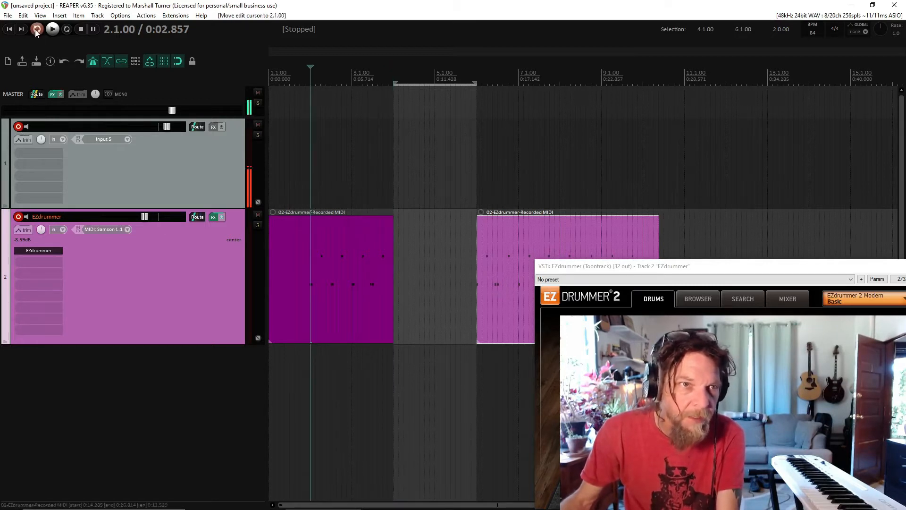
mouse_move(34, 29)
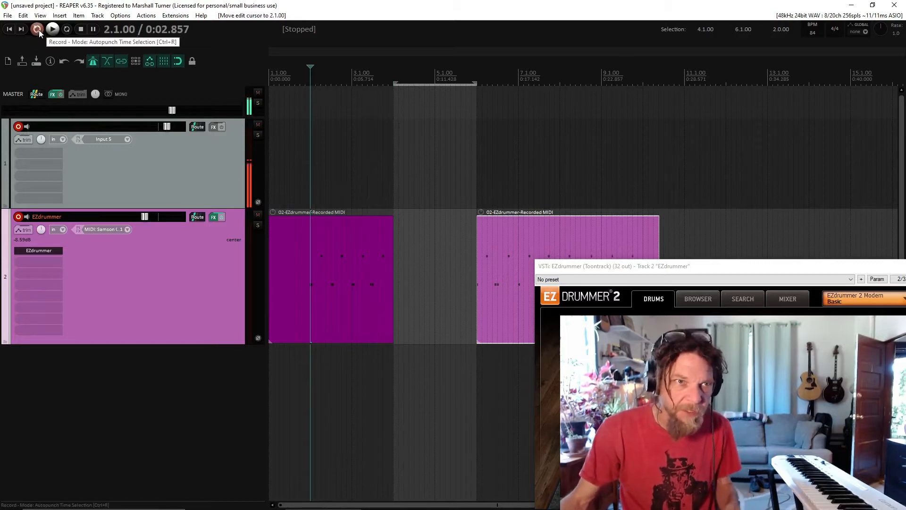
left_click(35, 29)
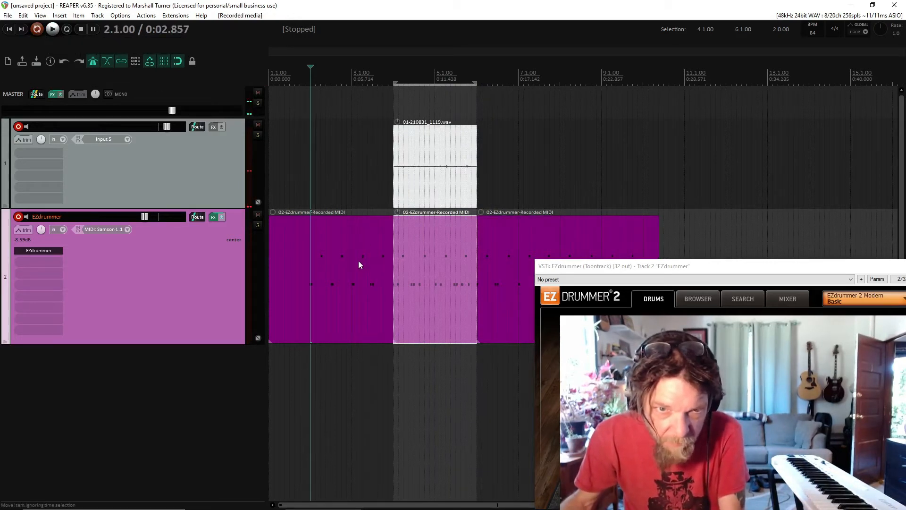
Mute the outer drum takes, audition the punched-in section alone, then unmute them.
right_click(360, 264)
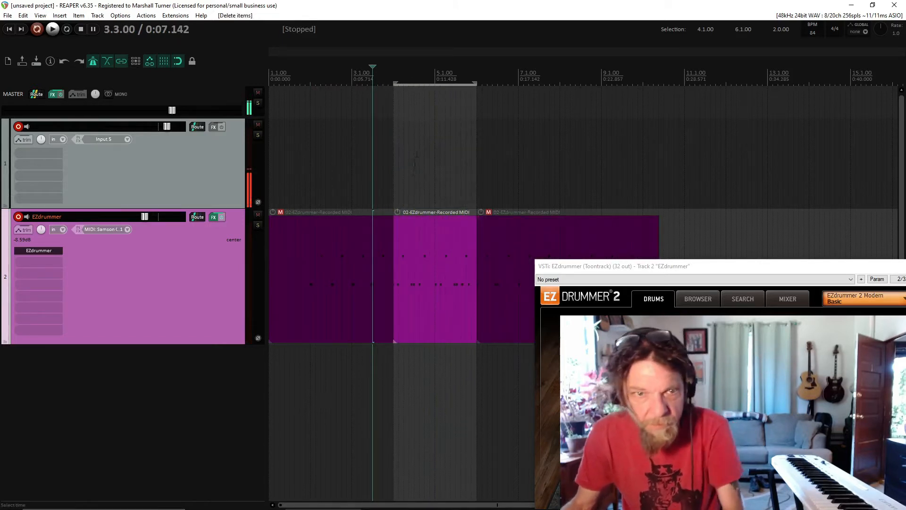
left_click(52, 30)
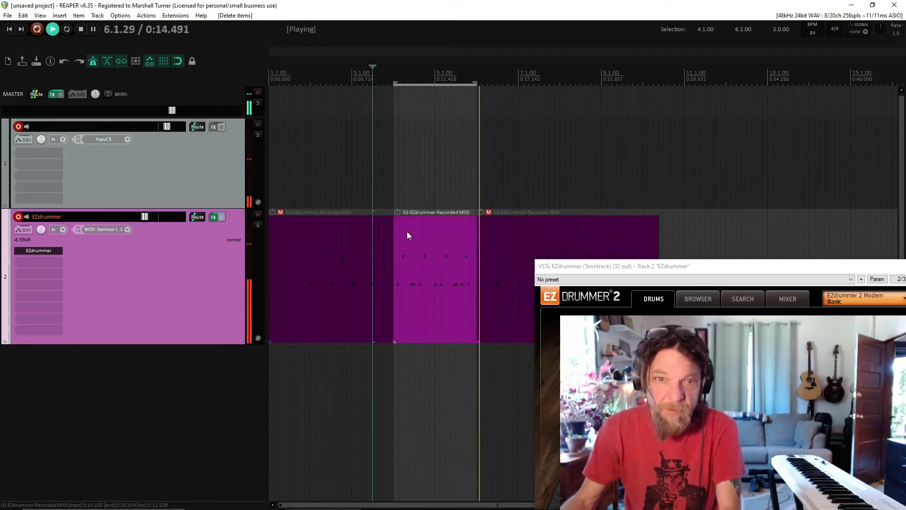
right_click(408, 236)
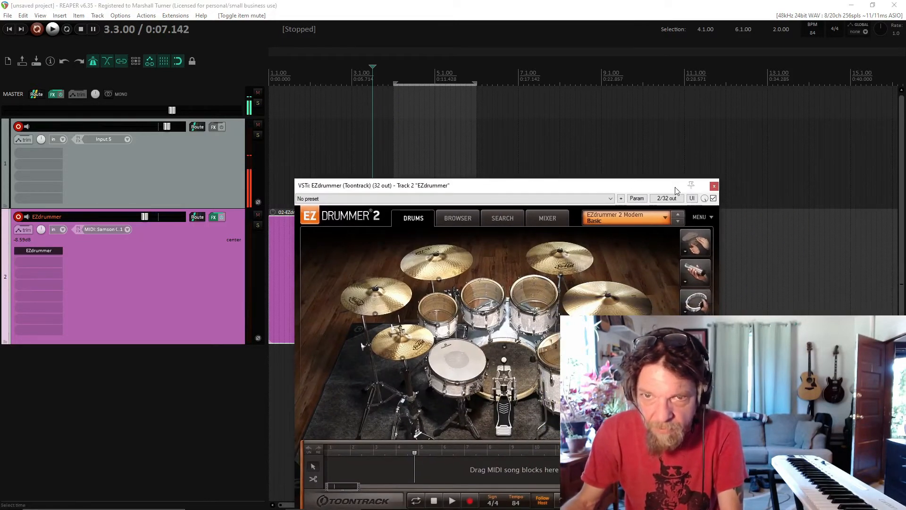
Close the EZdrummer FX window before editing the drum take's notes.
left_click(714, 186)
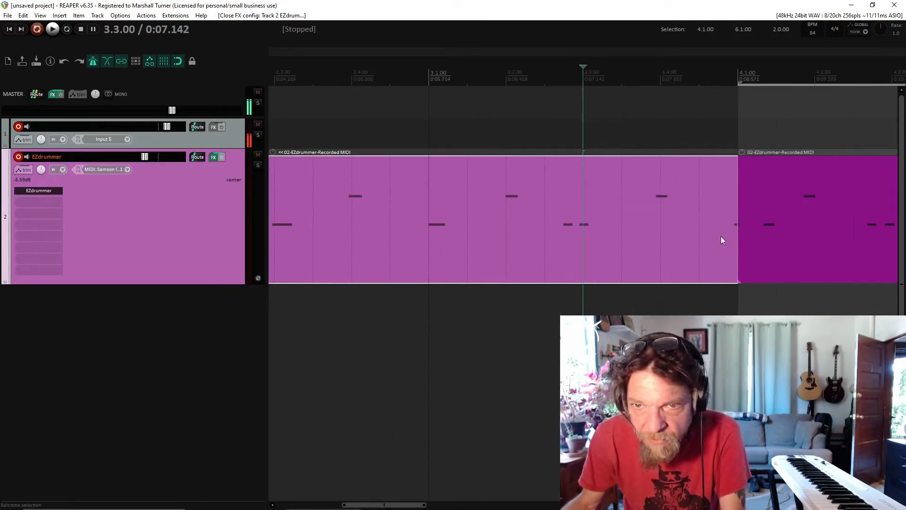
mouse_move(735, 229)
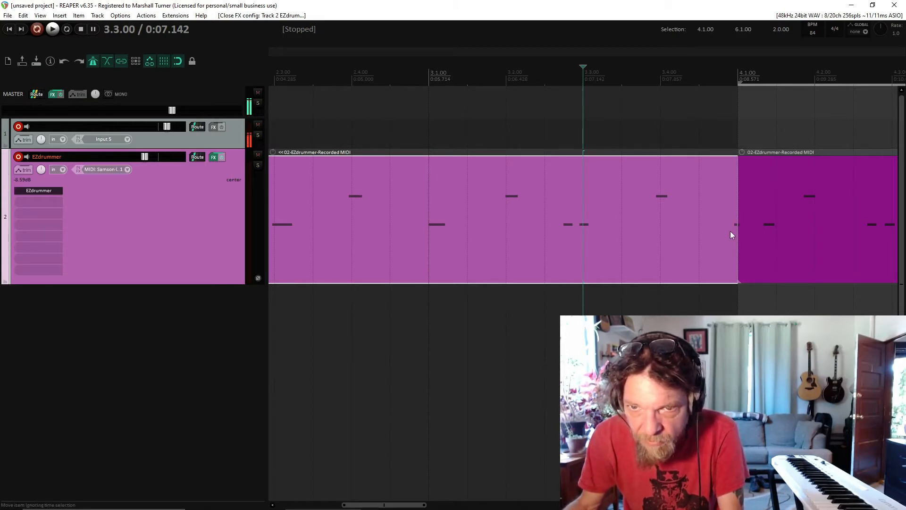
mouse_move(617, 244)
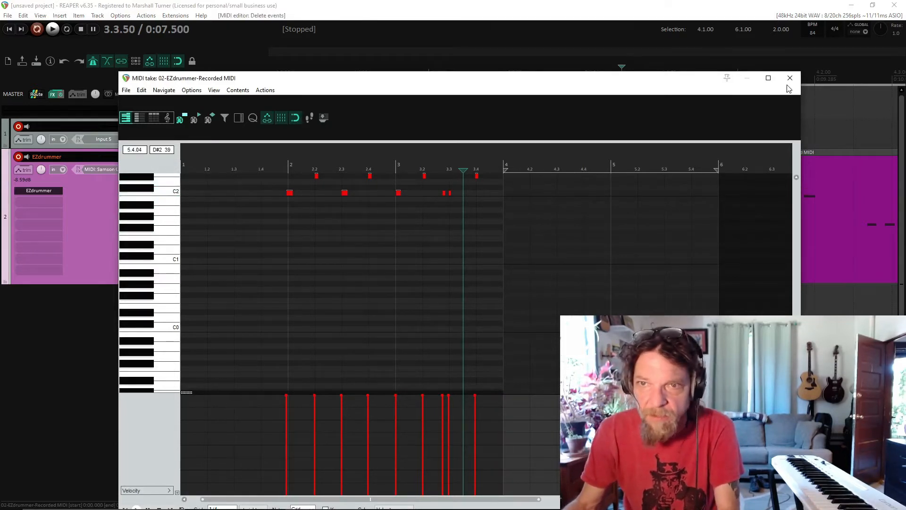
Delete the stray drum note at the start of bar 4 and close the MIDI editor.
left_click(790, 77)
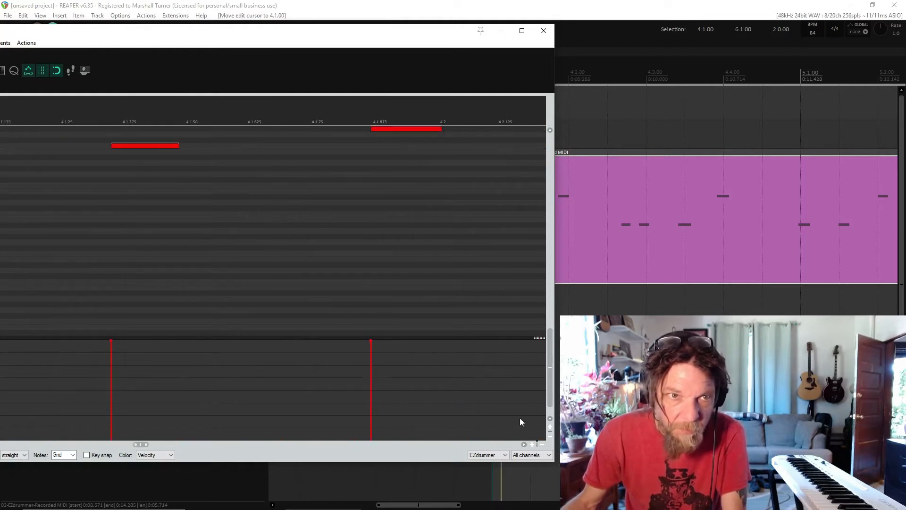
mouse_move(418, 432)
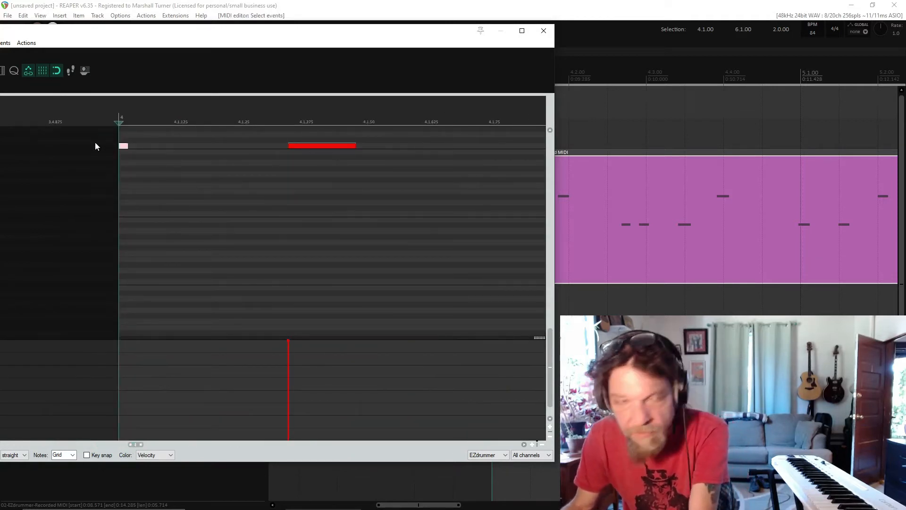
left_click(125, 146)
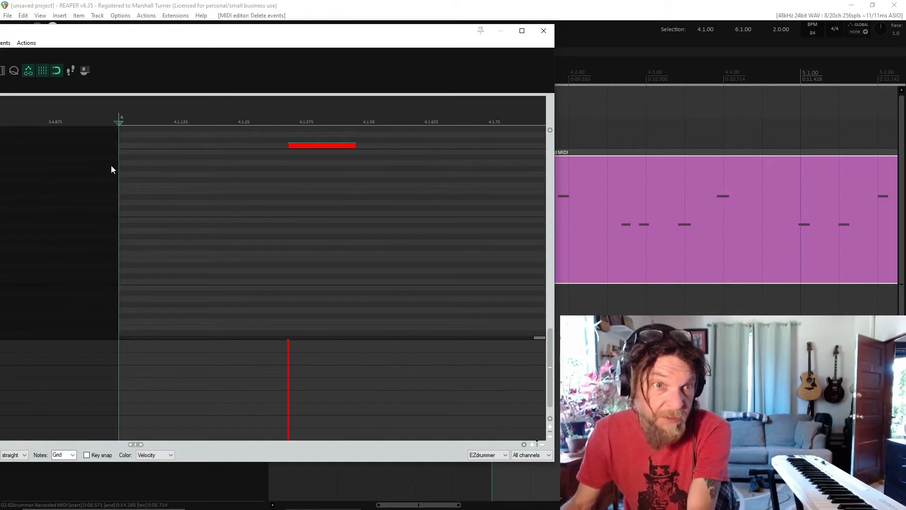
left_click(544, 31)
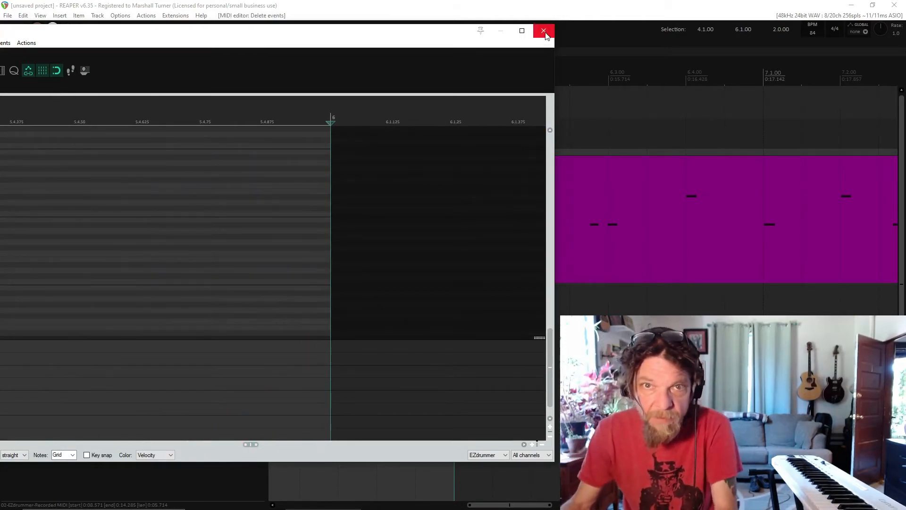
left_click(544, 30)
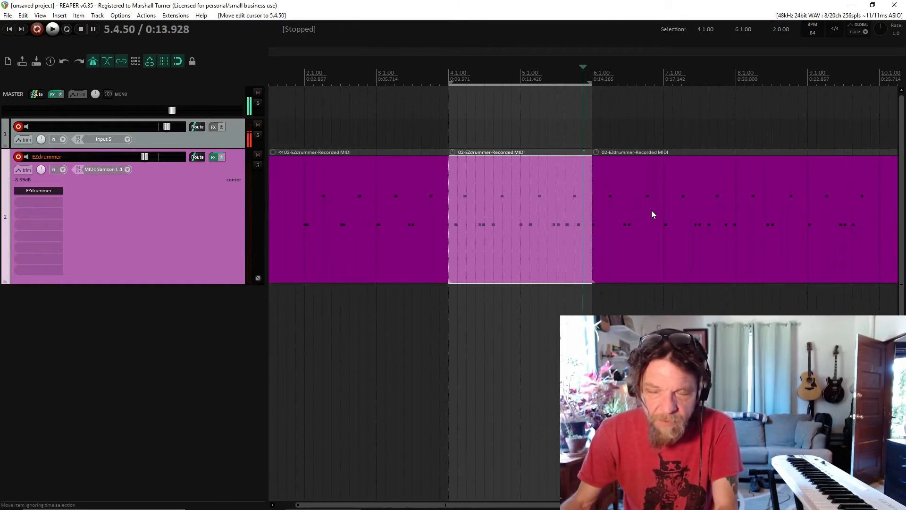
left_click(654, 215)
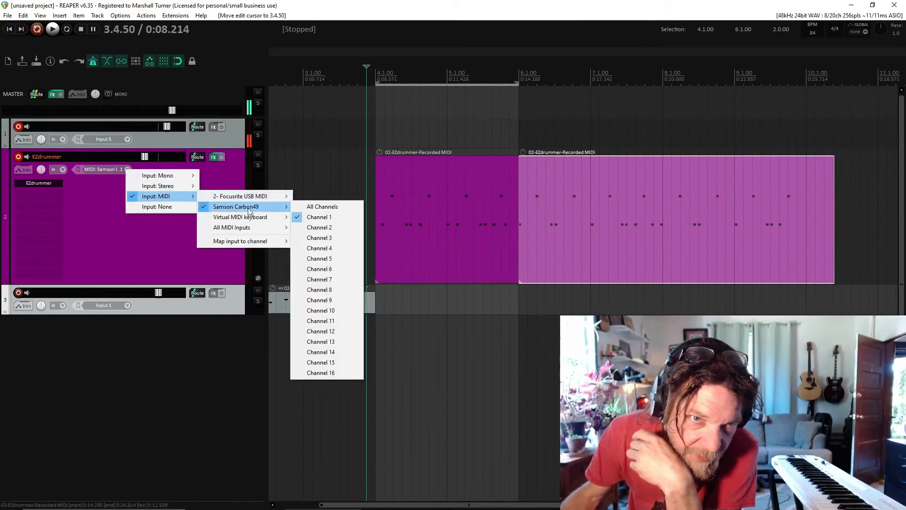
mouse_move(117, 234)
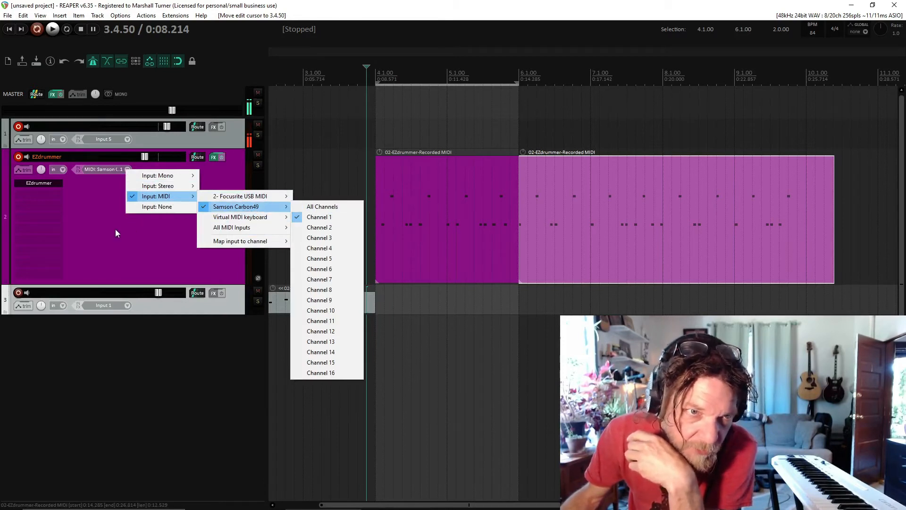
Set the new EZdrummer track's record input to All MIDI Inputs, All Channels.
left_click(319, 217)
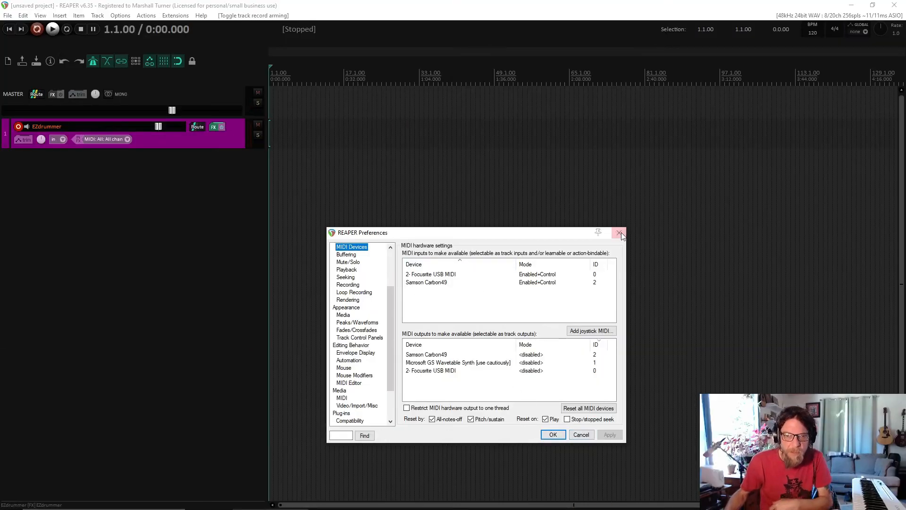
left_click(121, 15)
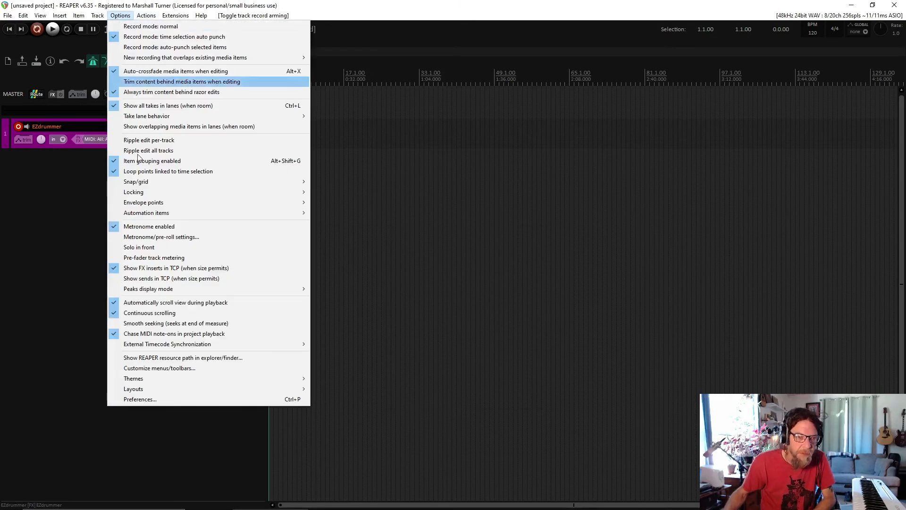
left_click(140, 398)
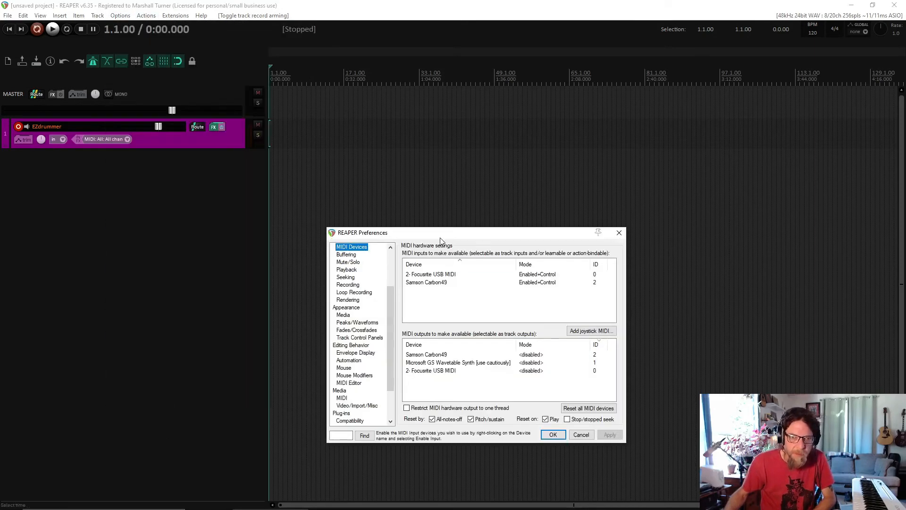
left_click_drag(441, 232, 416, 122)
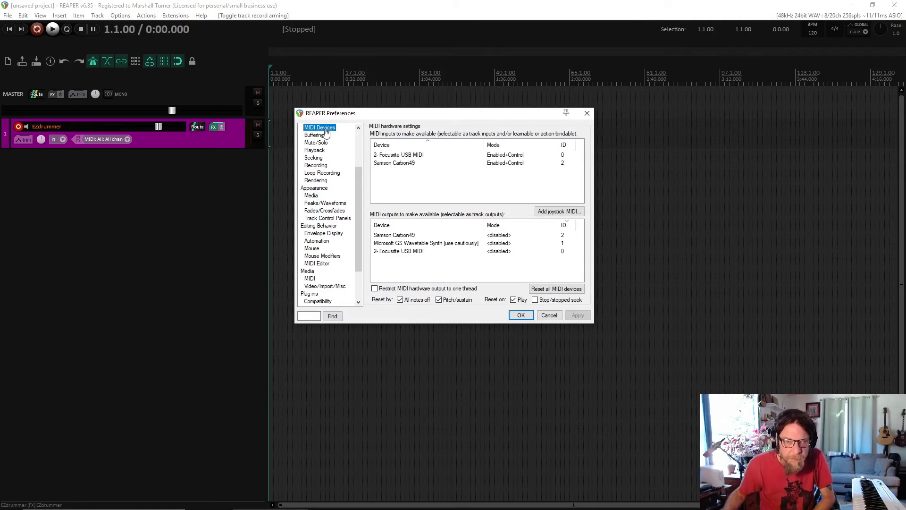
left_click(394, 162)
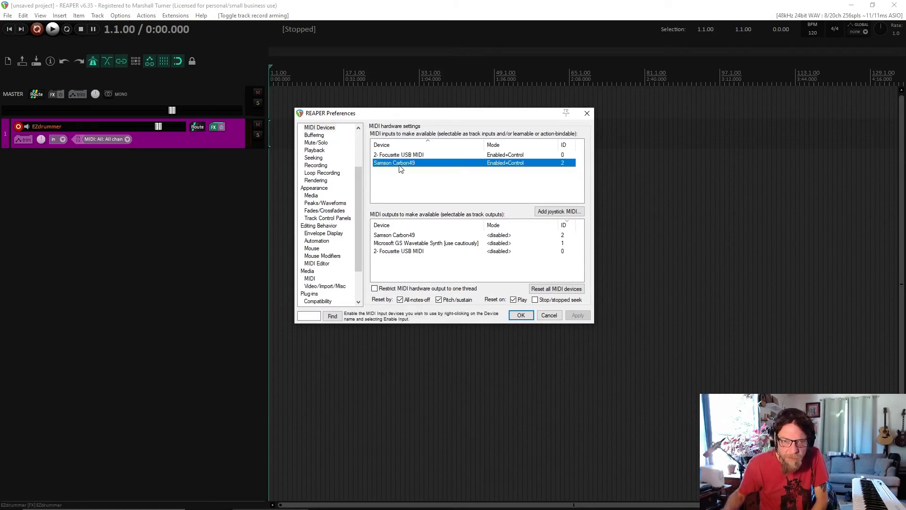
right_click(395, 162)
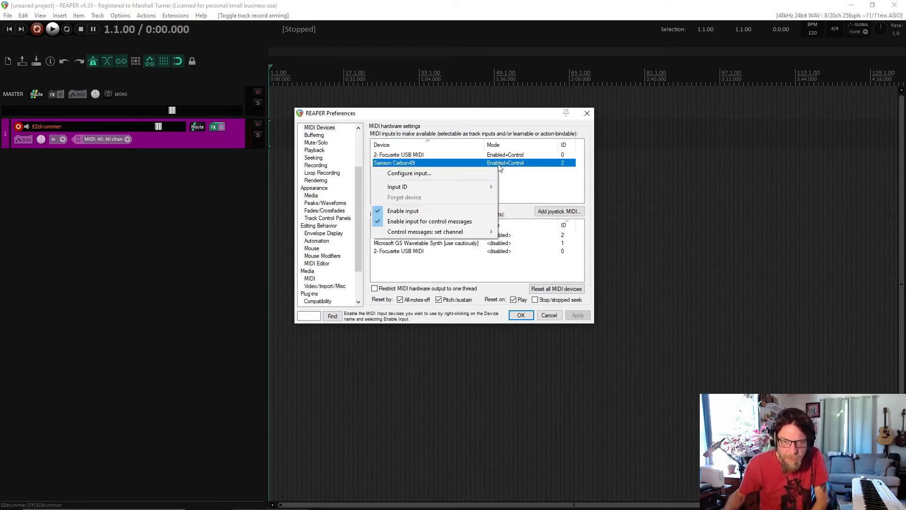
mouse_move(417, 211)
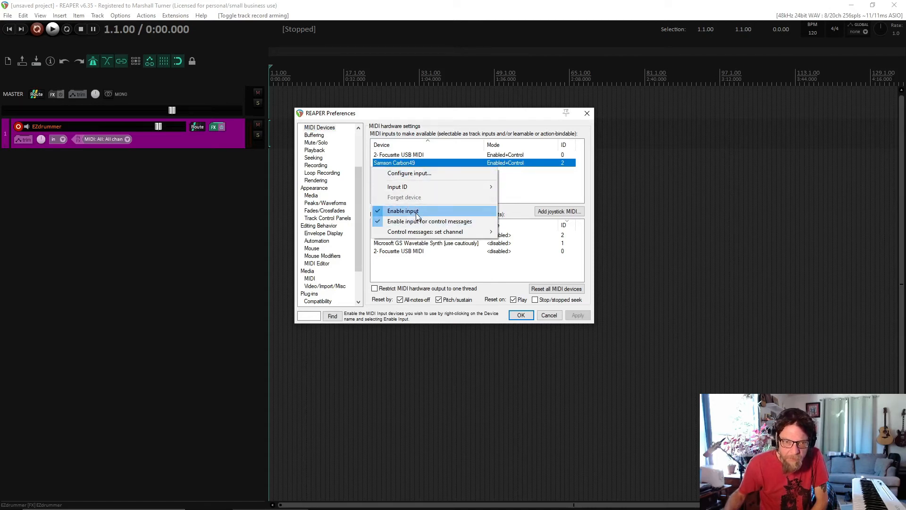
mouse_move(430, 221)
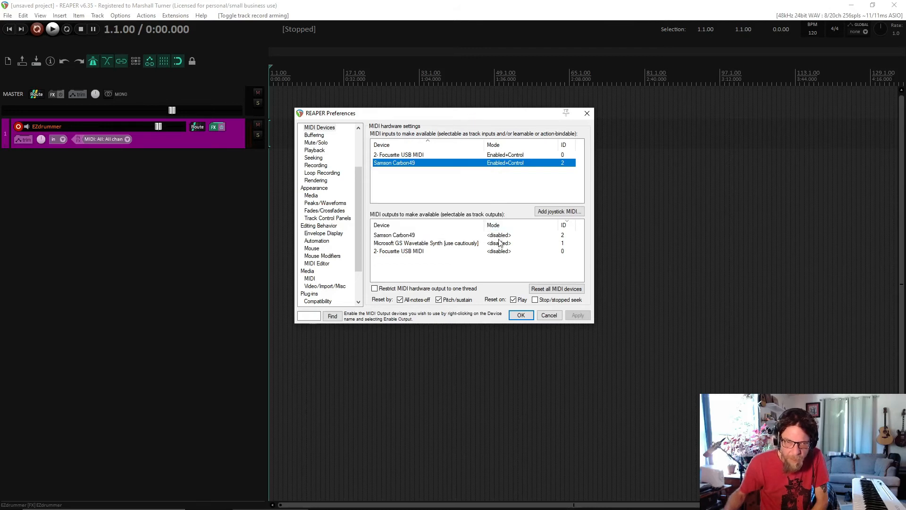
right_click(395, 234)
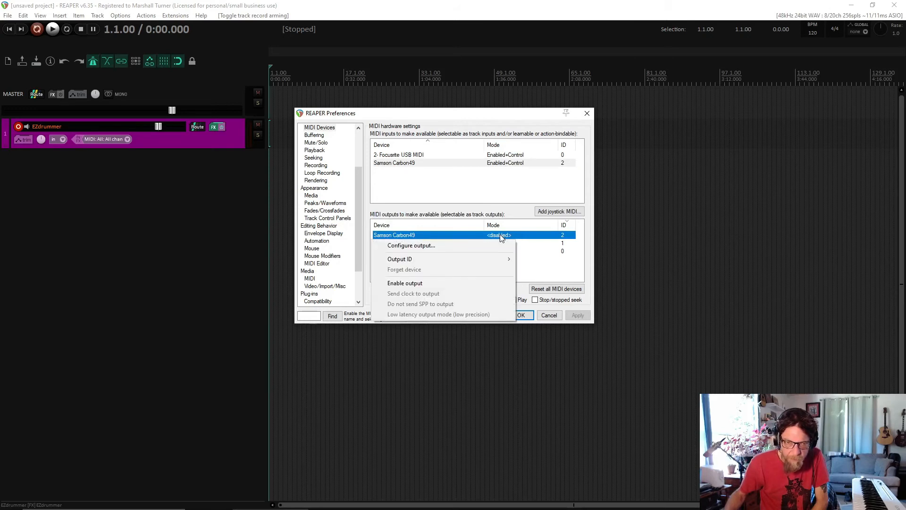
mouse_move(404, 284)
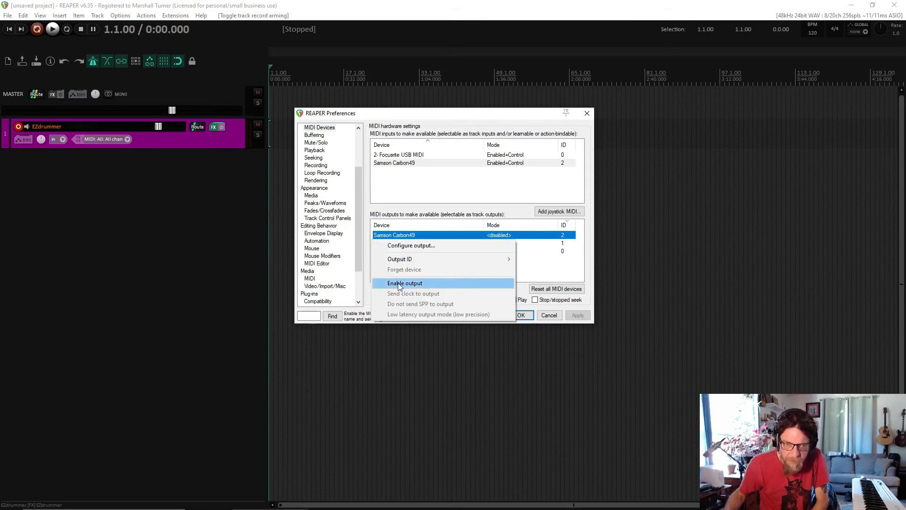
left_click(405, 283)
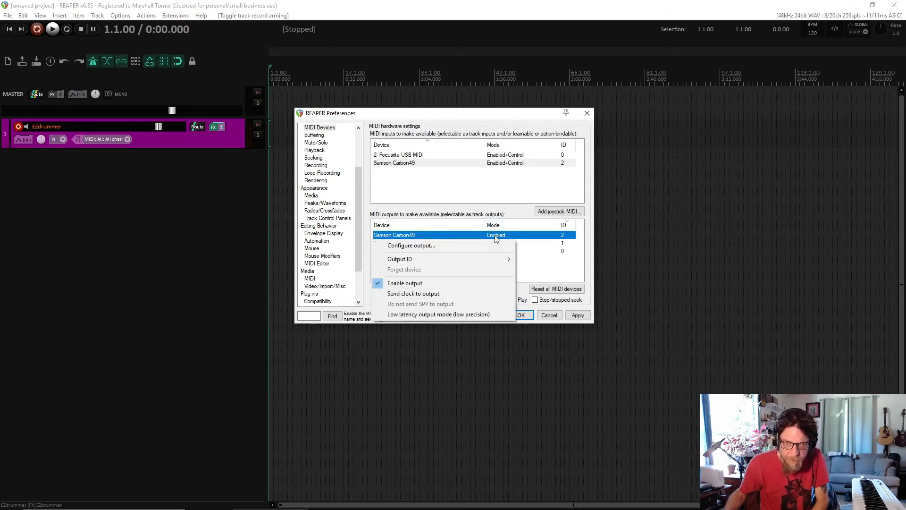
left_click(405, 284)
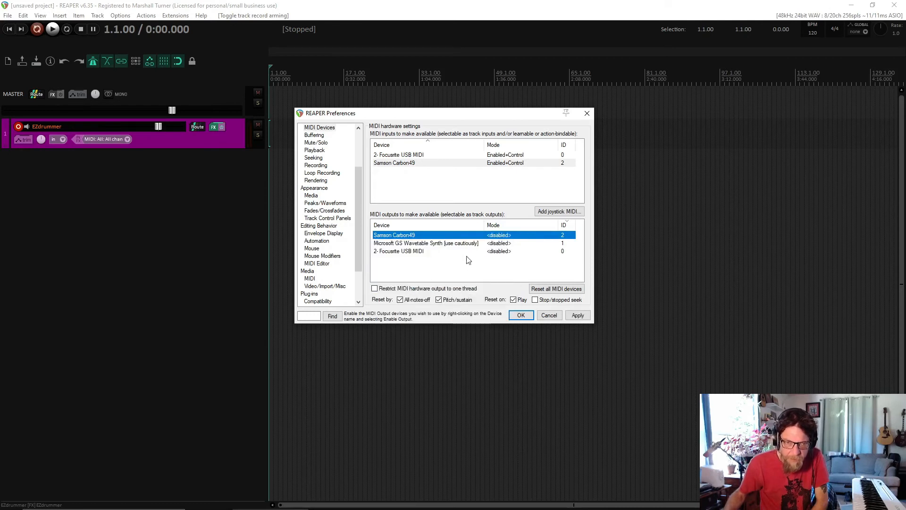
mouse_move(442, 243)
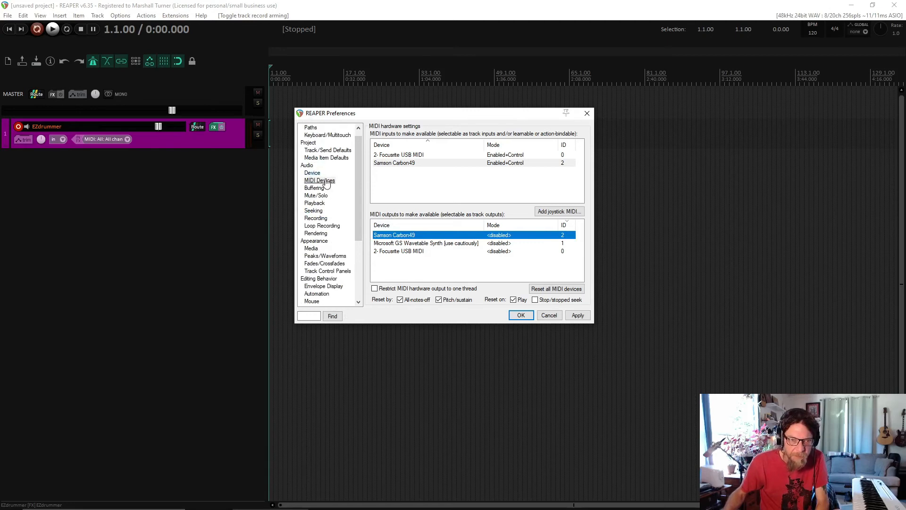
mouse_move(335, 193)
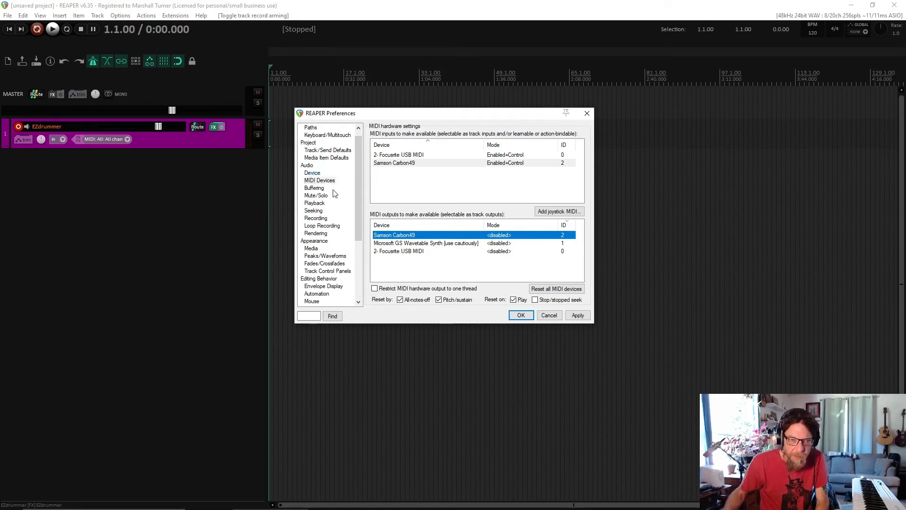
scroll("down", 3)
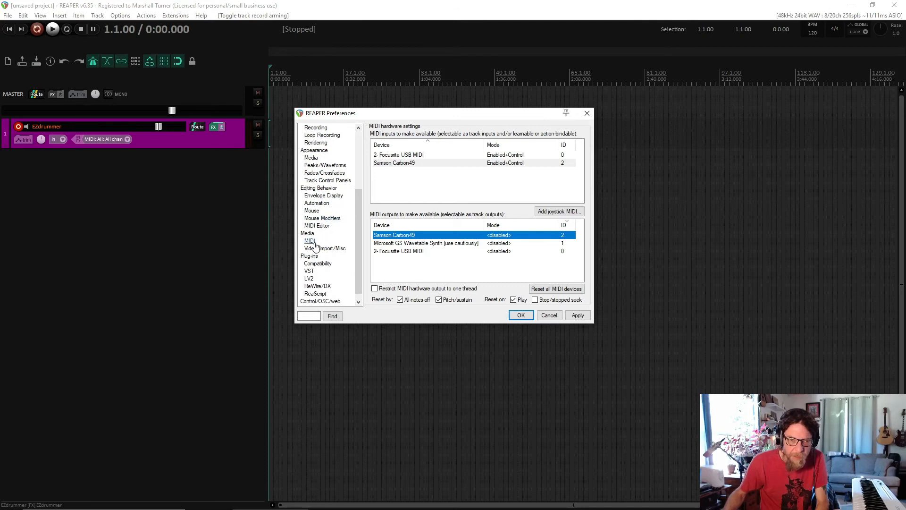
left_click(310, 241)
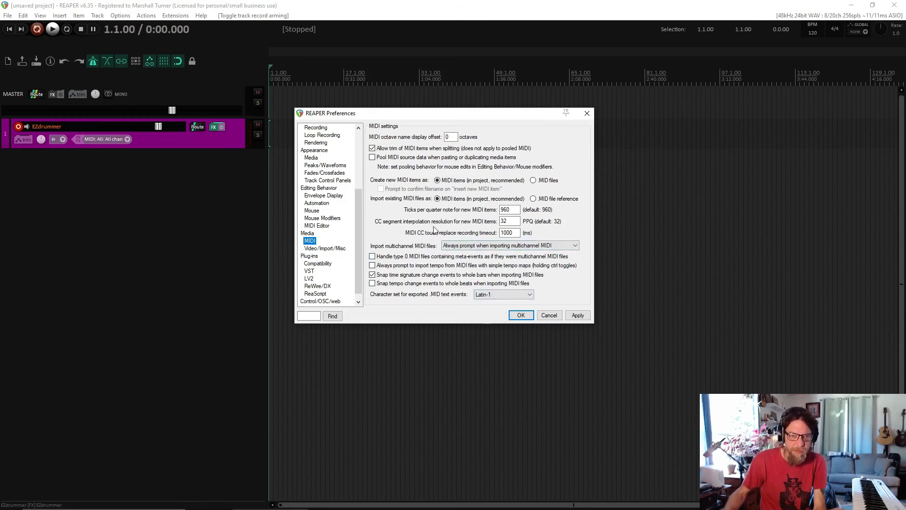
mouse_move(440, 223)
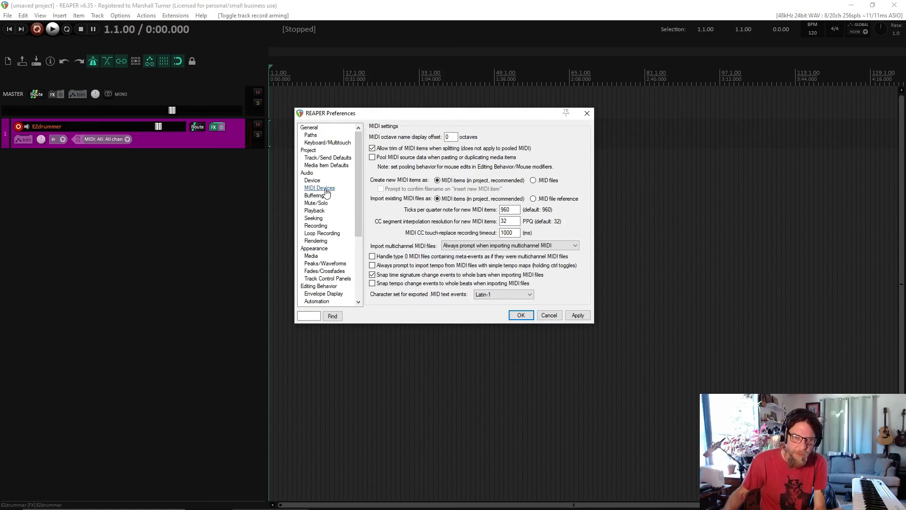
left_click(319, 188)
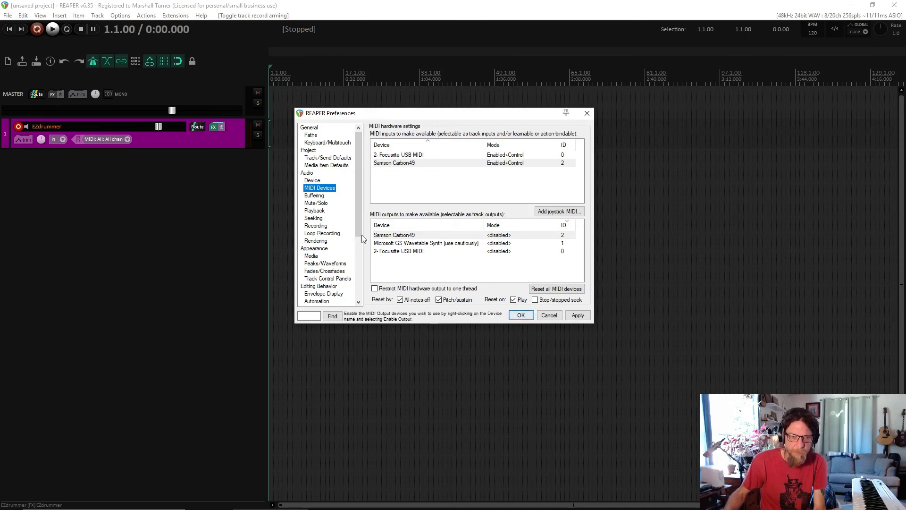
Close Preferences and bring up the EZdrummer 2 drum kit window with its MENU list.
left_click(521, 315)
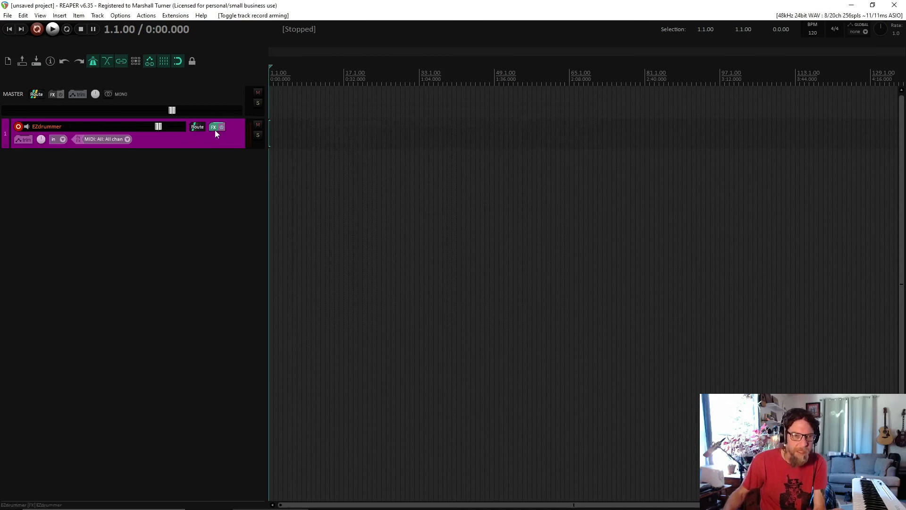
left_click(213, 127)
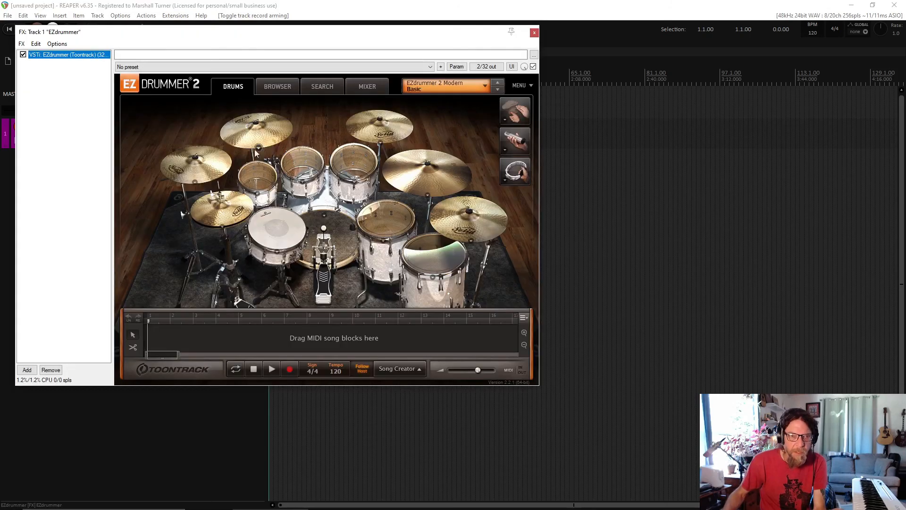
left_click(521, 85)
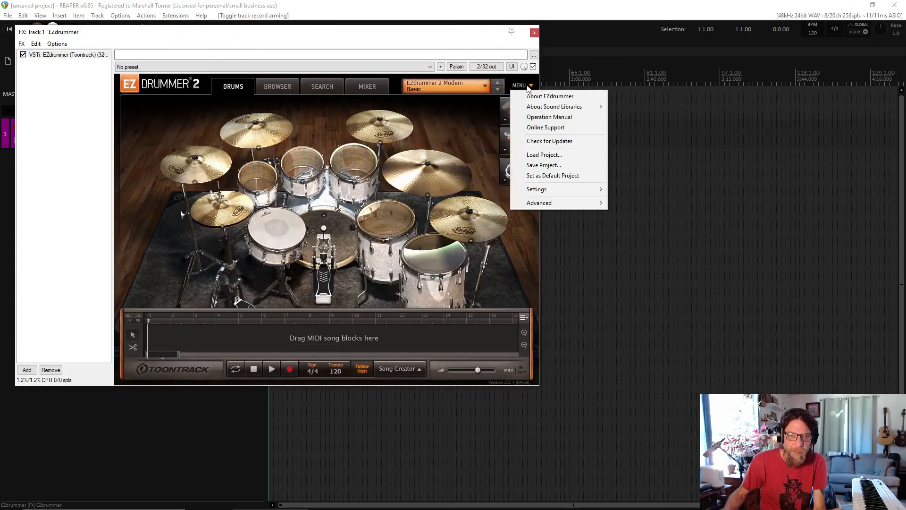
mouse_move(556, 189)
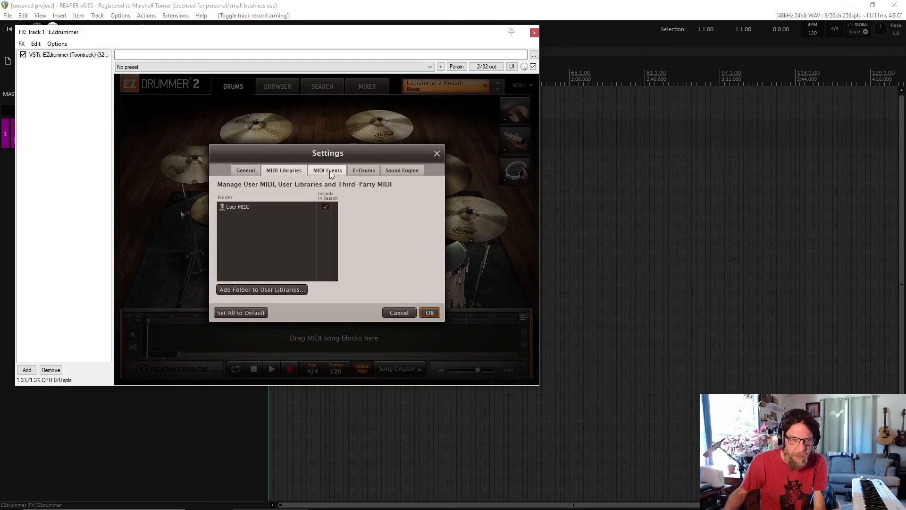
Review the EZdrummer MIDI events, e-drum mapping and humanize settings tabs unchanged, confirming with OK.
left_click(326, 170)
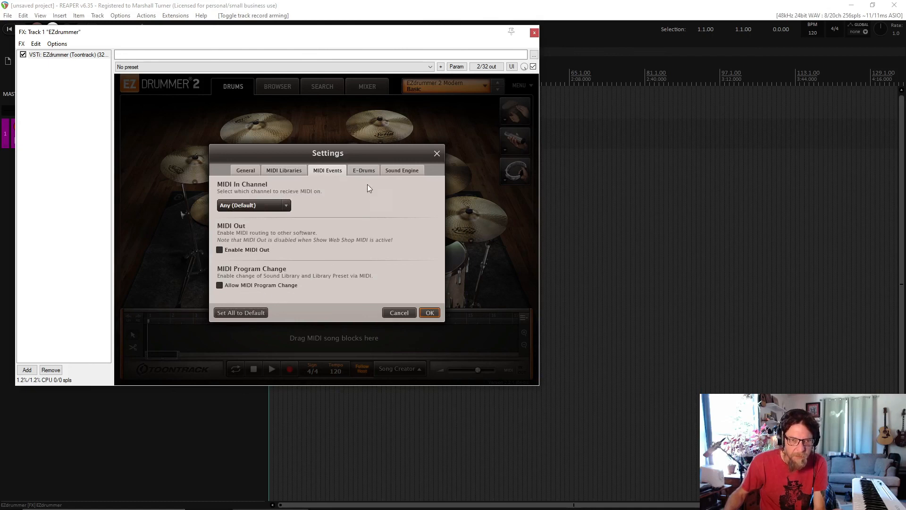
left_click(363, 170)
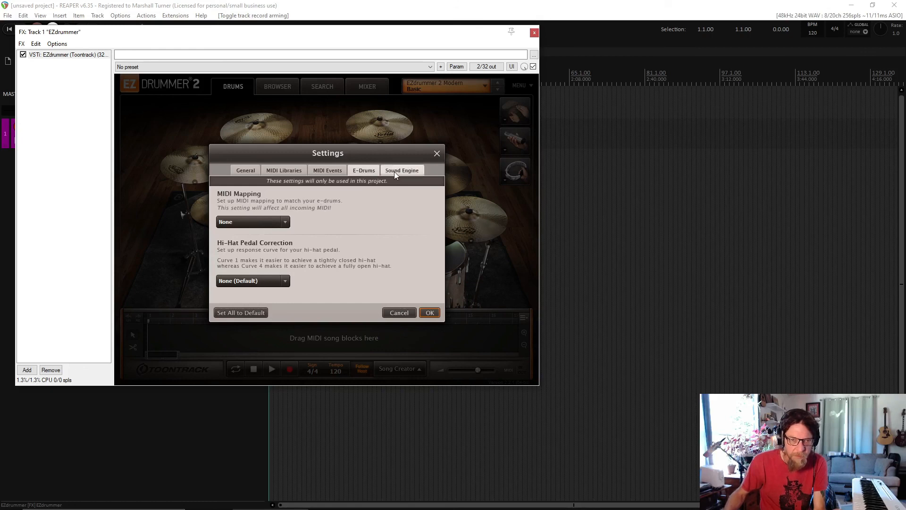
left_click(402, 170)
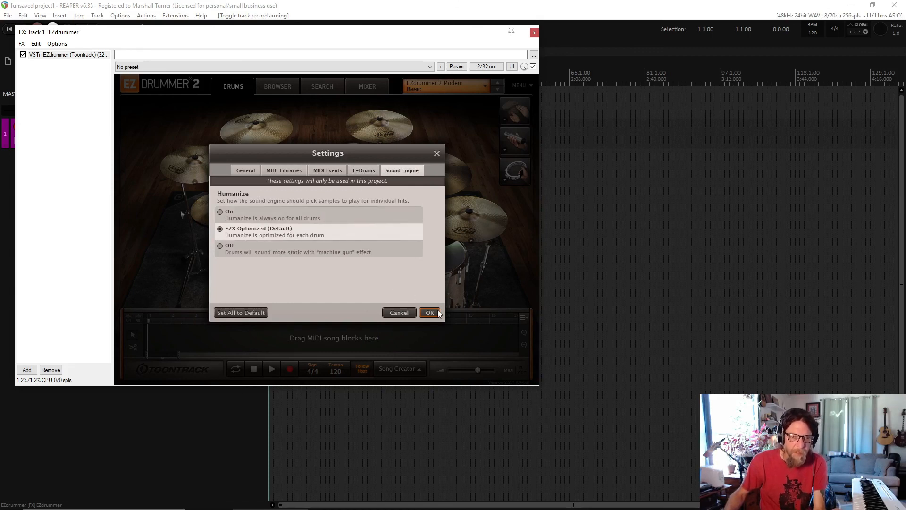
left_click(430, 312)
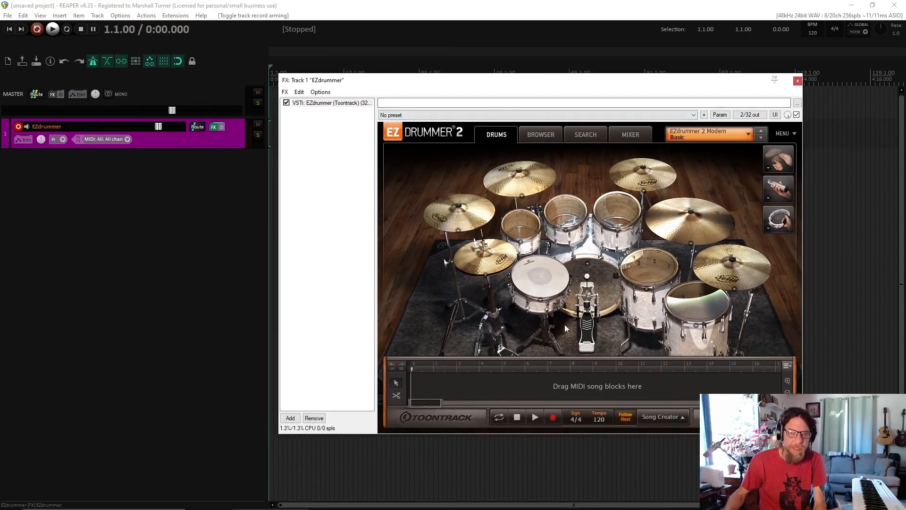
mouse_move(582, 249)
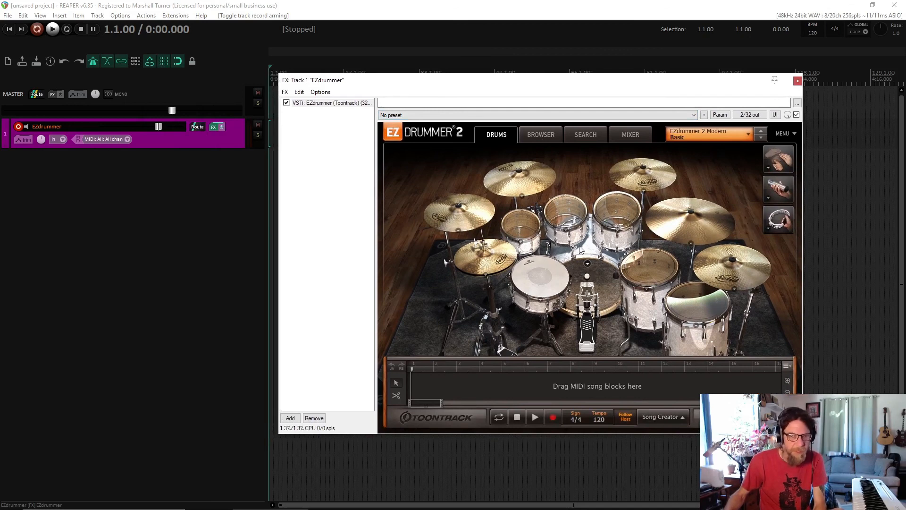